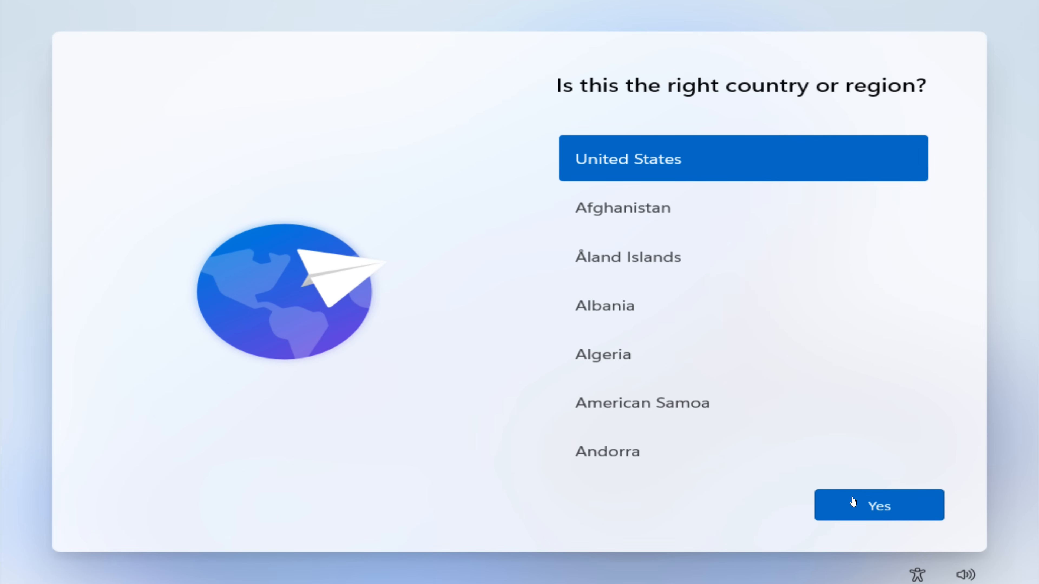
pyautogui.moveTo(725, 525)
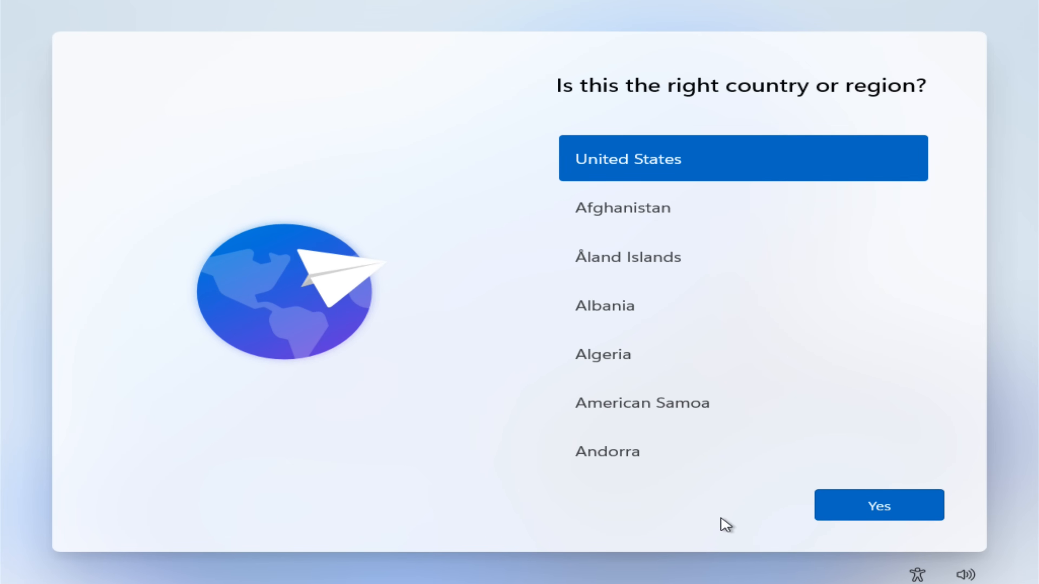
pyautogui.moveTo(708, 534)
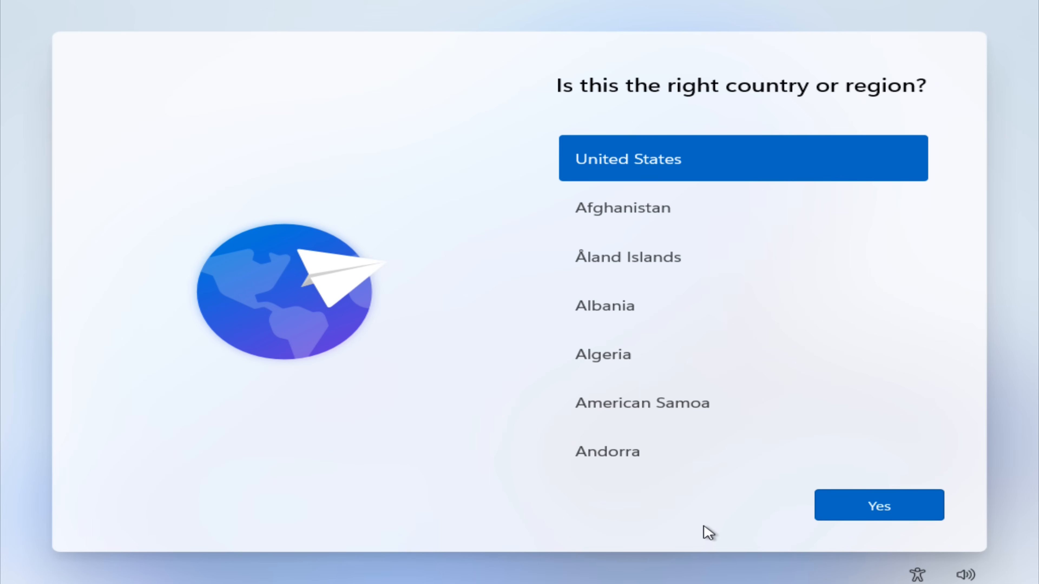
pyautogui.moveTo(659, 518)
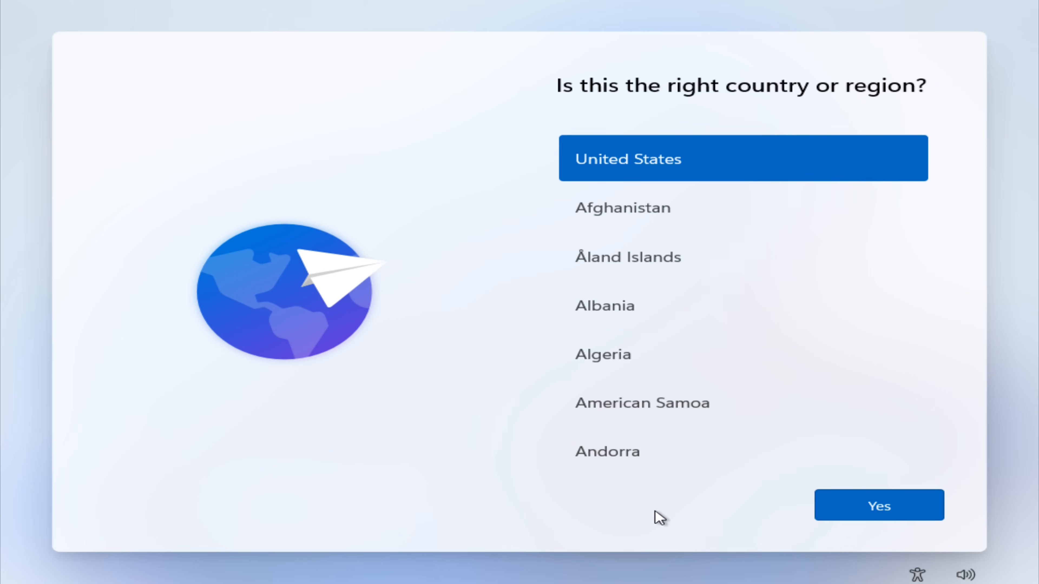
pyautogui.moveTo(882, 534)
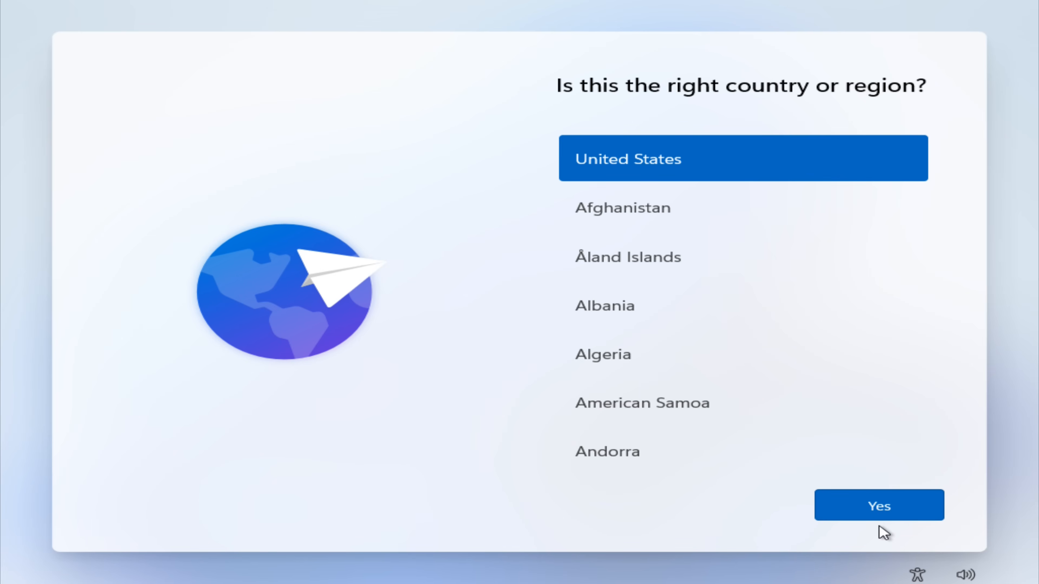
# Confirm United States as the country or region and continue.
pyautogui.click(877, 504)
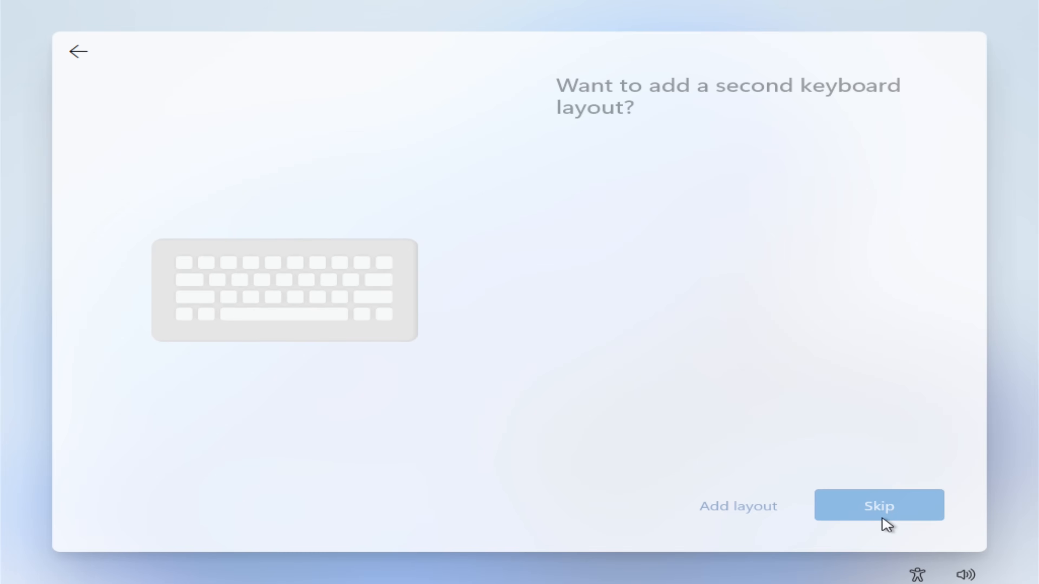
# Skip the second keyboard layout, then bring up Command Prompt on the network page with Shift+F10.
pyautogui.click(878, 506)
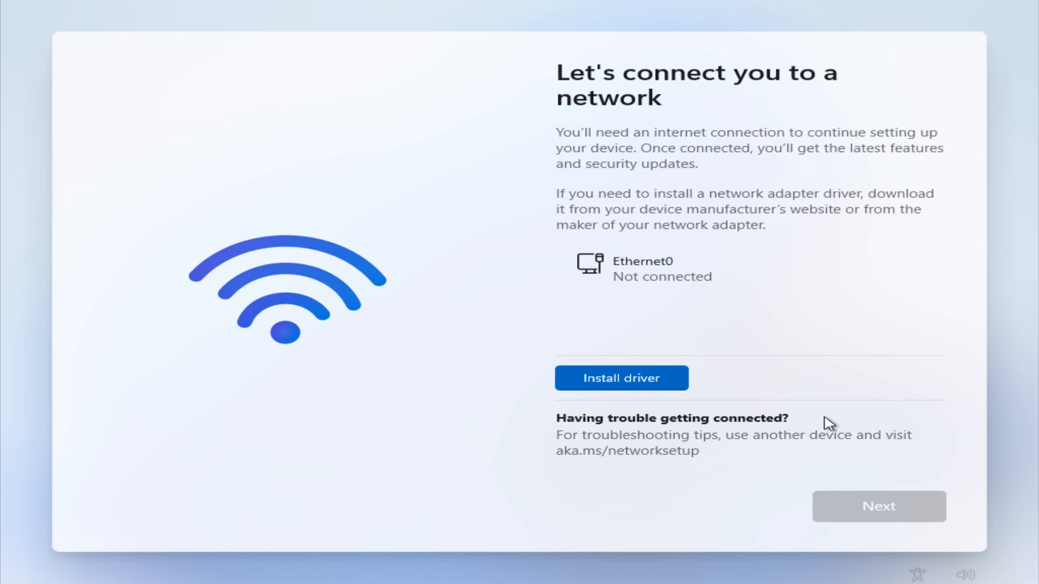
pyautogui.moveTo(640, 438)
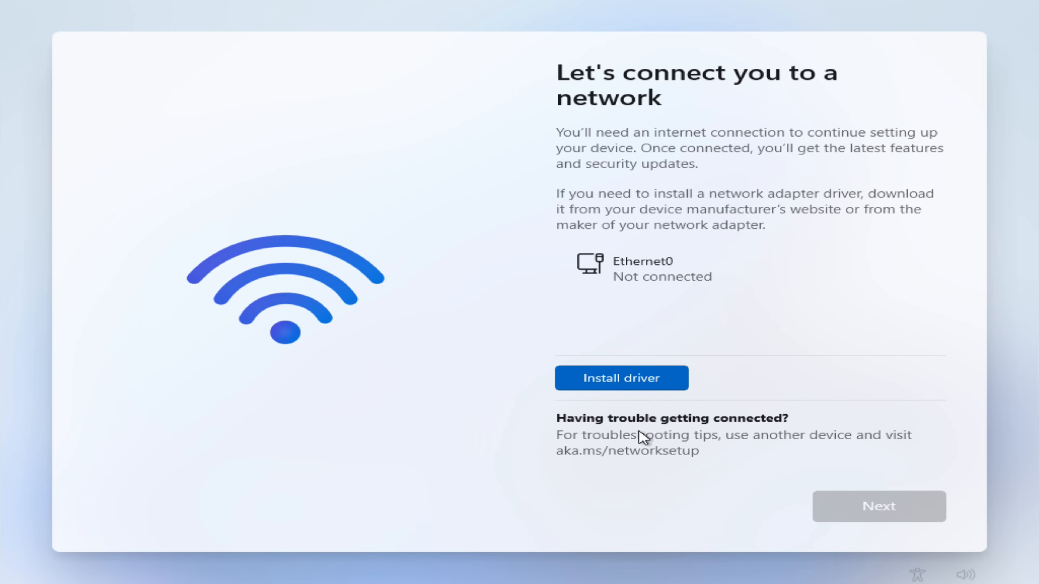
pyautogui.moveTo(901, 461)
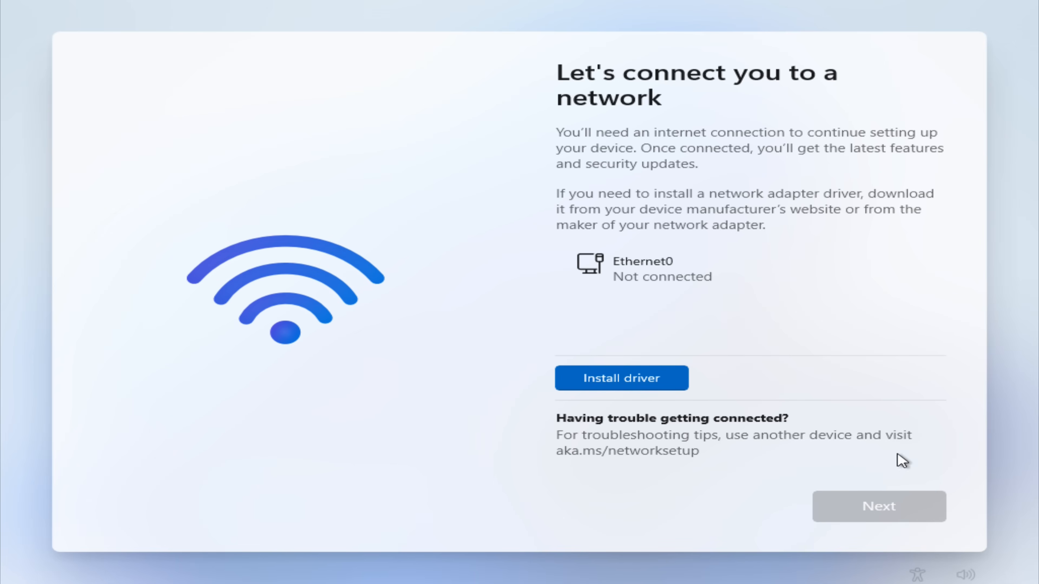
pyautogui.moveTo(638, 276)
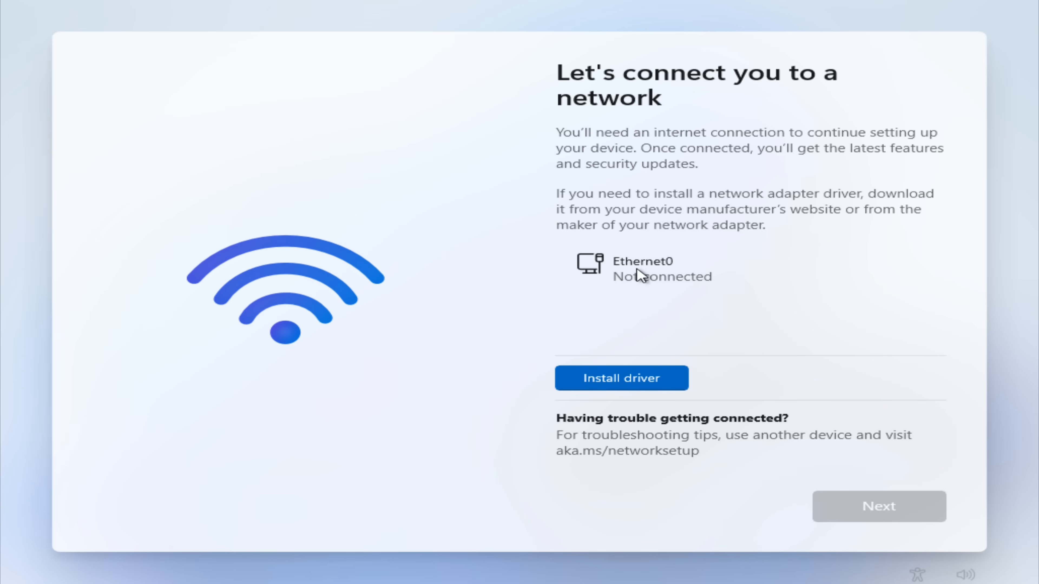
pyautogui.press('shift+f10')
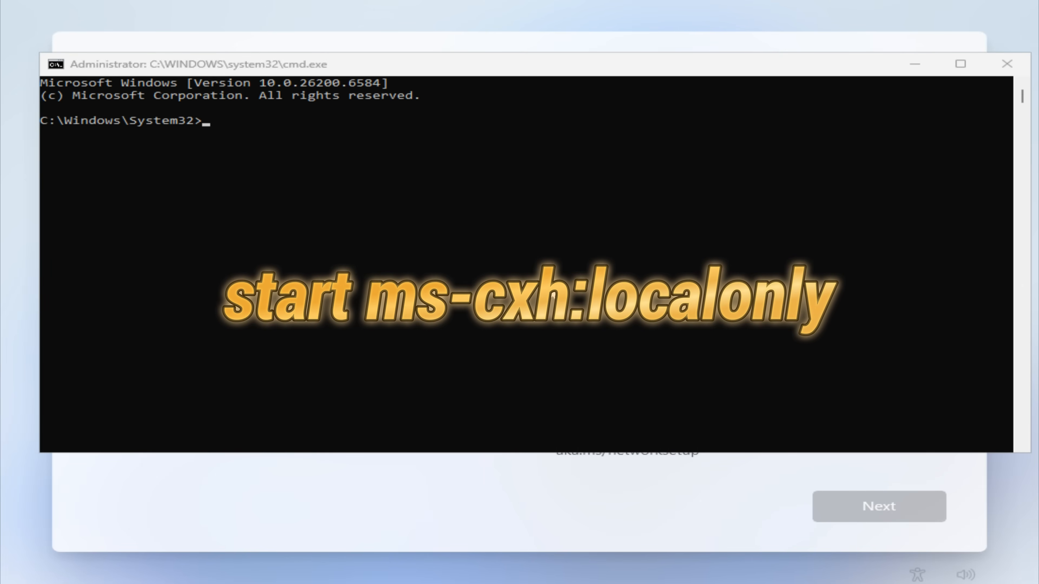
# Run 'start ms-cxh:localonly' to launch local-only account creation.
pyautogui.write('start ms')
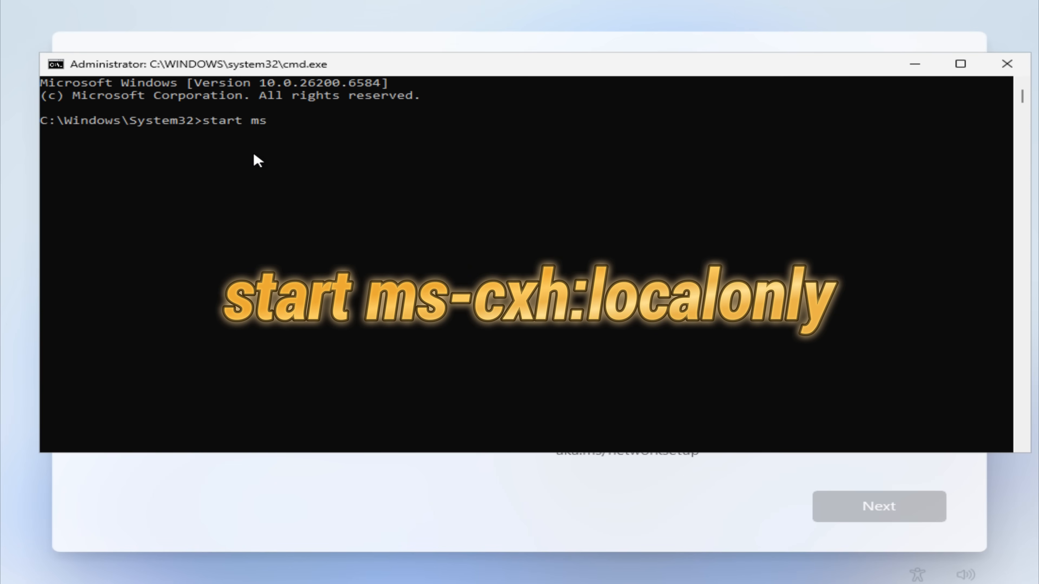
pyautogui.write('-c')
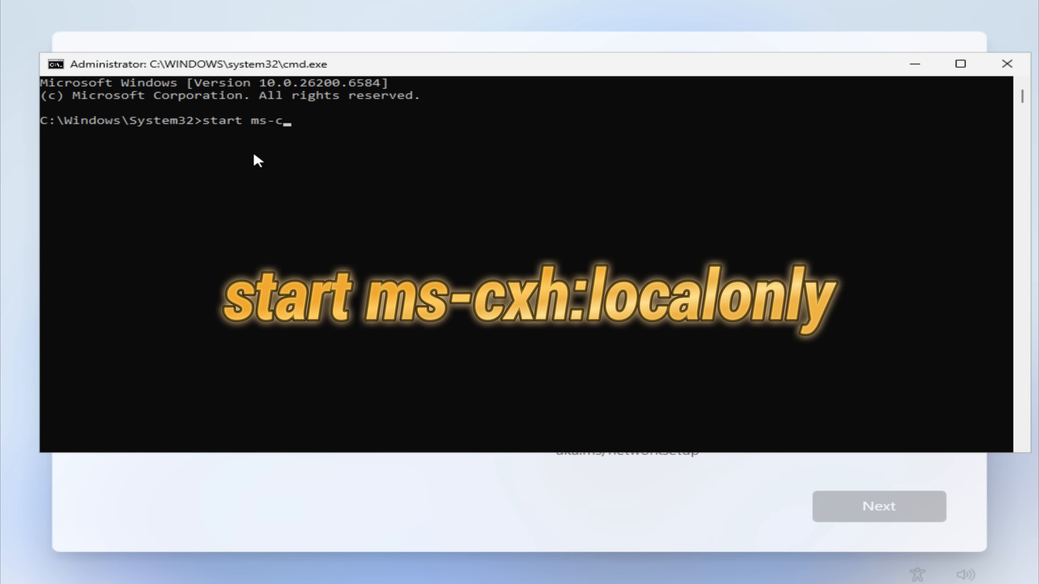
pyautogui.write('xh:')
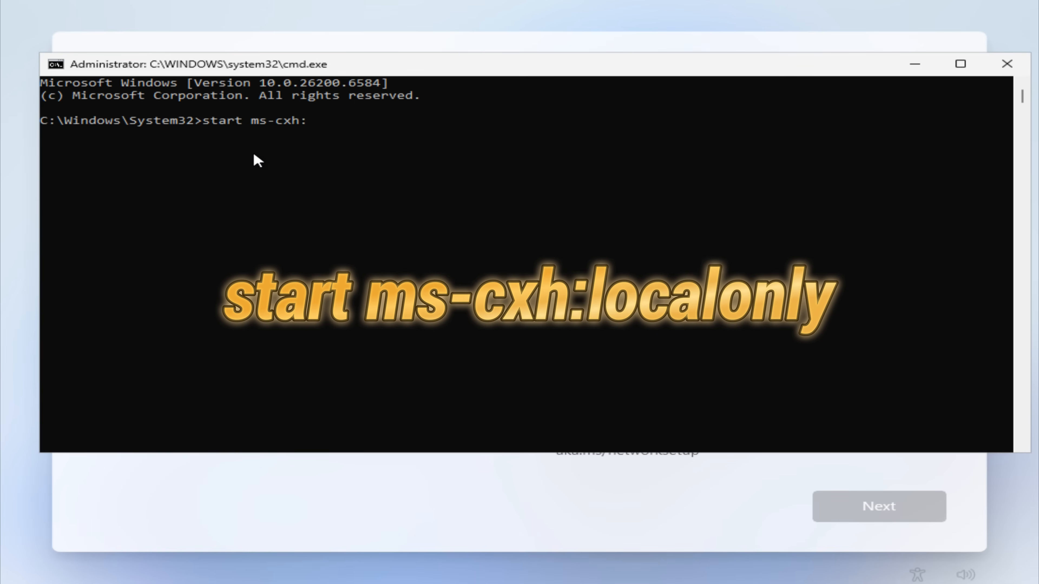
pyautogui.write('local')
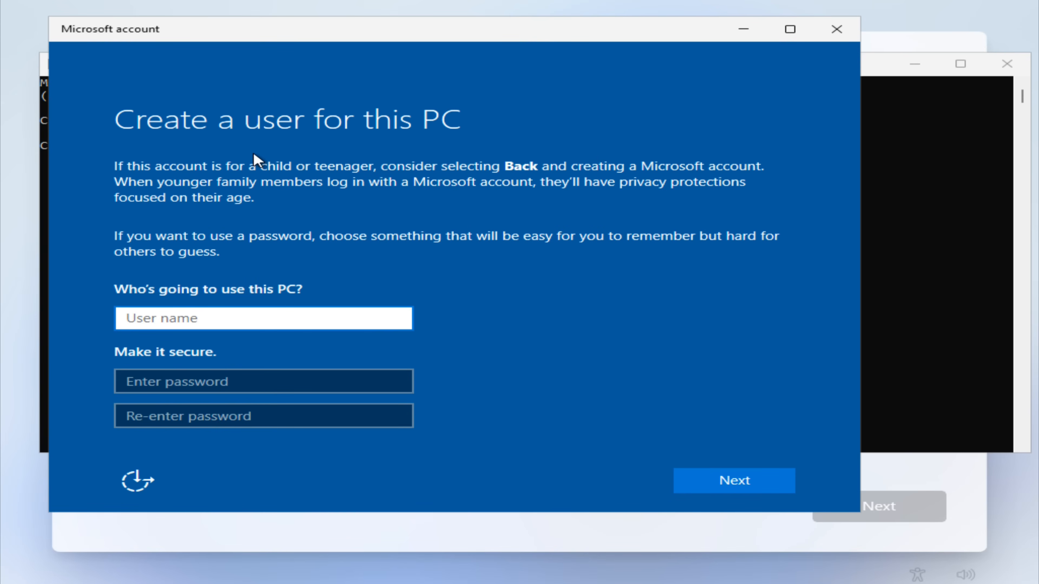
# Enter TechSolutionZ as the local user name and fill in the password fields.
pyautogui.write('Tech')
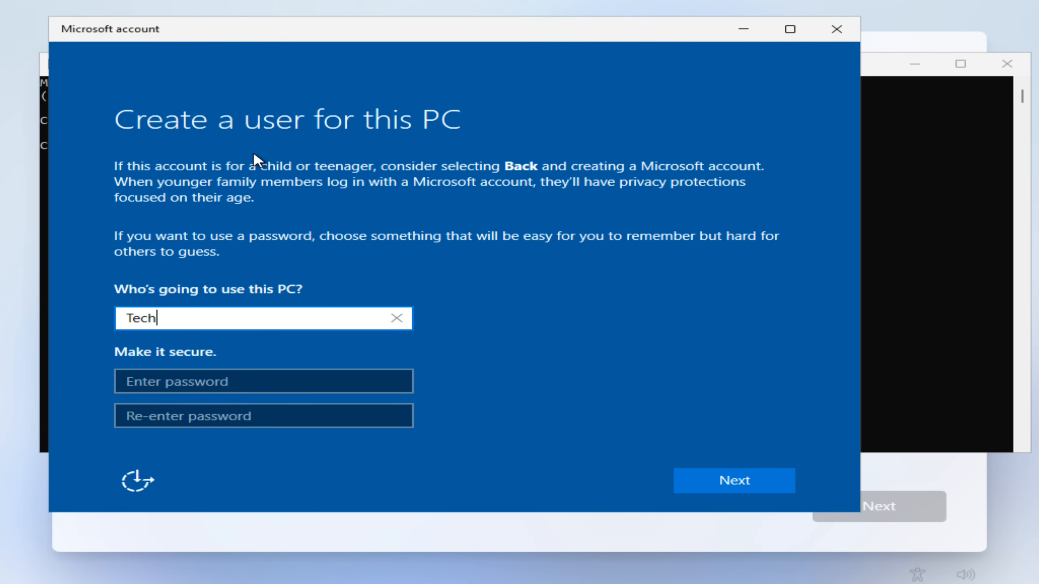
pyautogui.write('Solu')
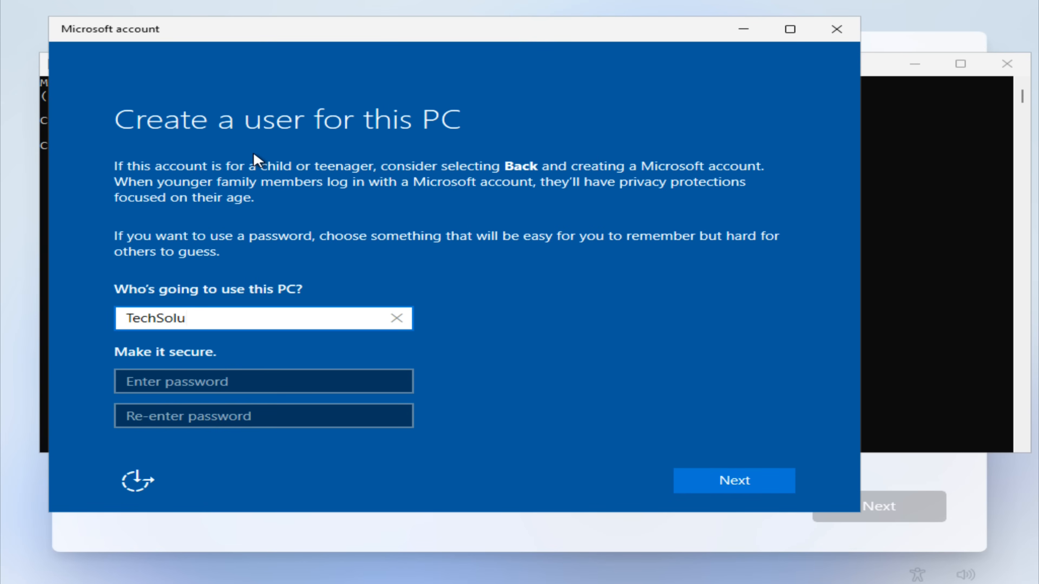
pyautogui.write('tionZ')
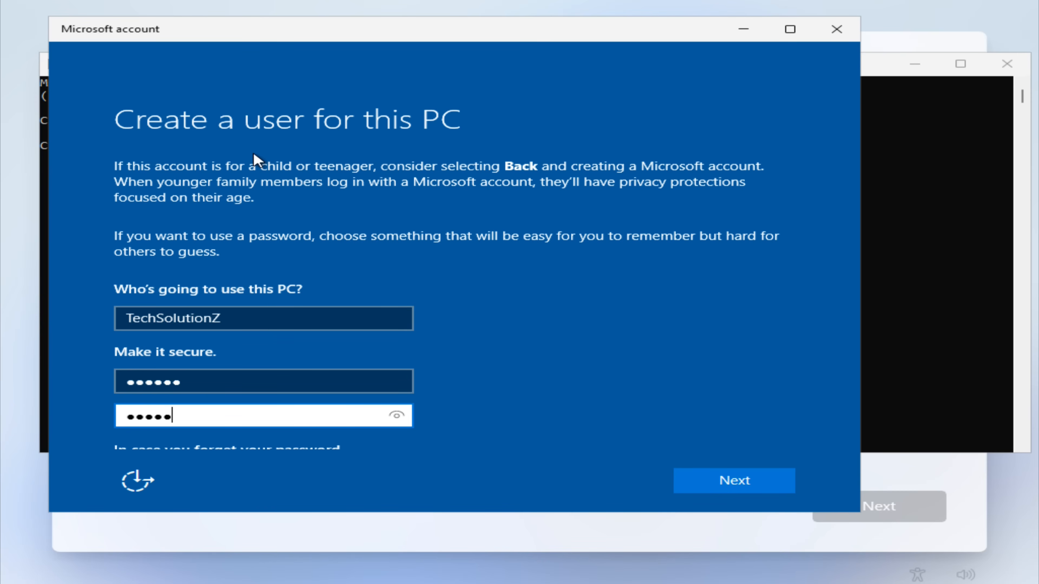
# Answer the pet's name, second and childhood nickname questions with A, B, C and submit the account.
pyautogui.scroll(-3)
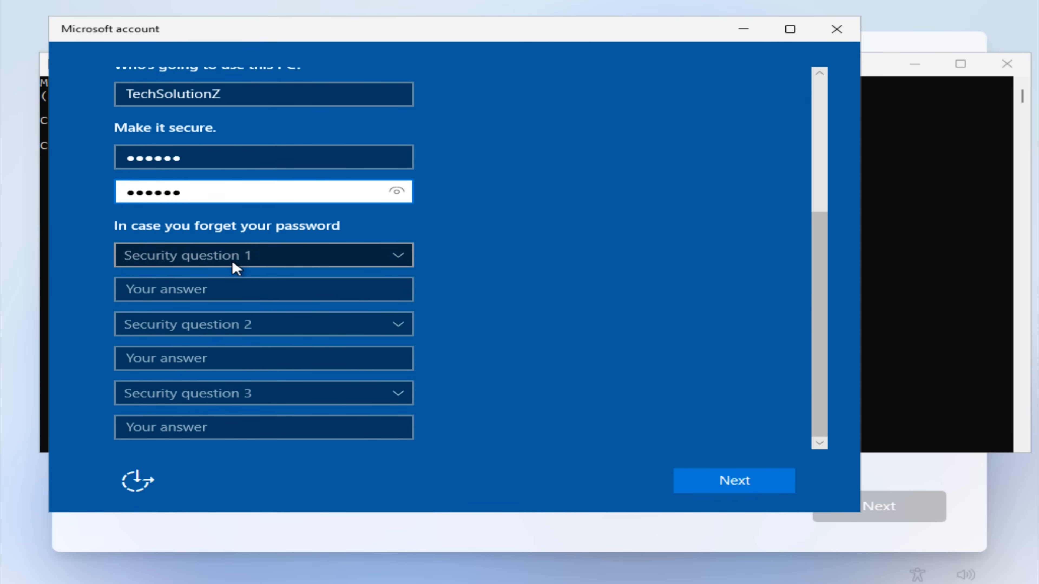
pyautogui.click(263, 255)
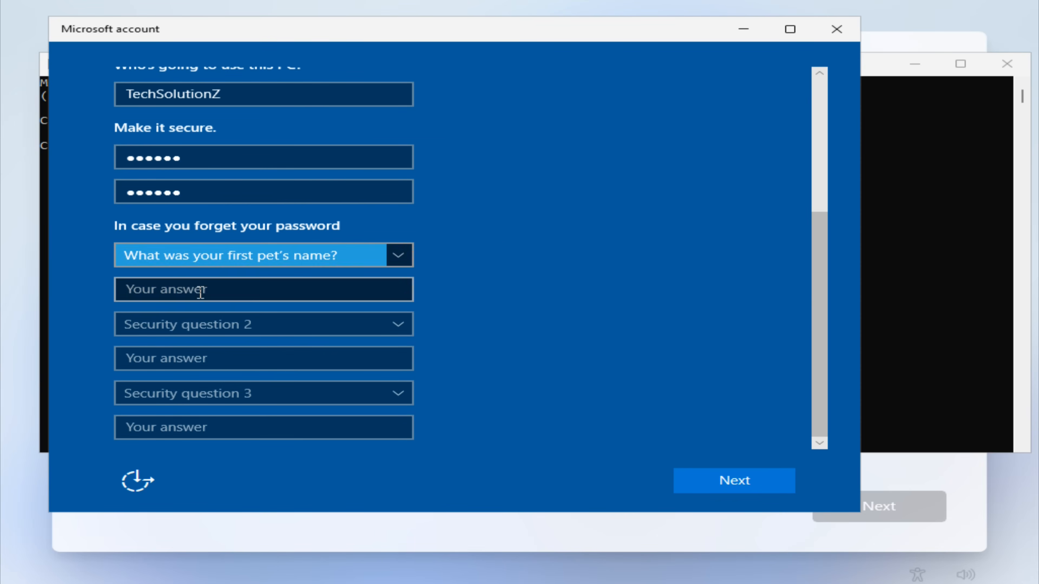
pyautogui.write('A')
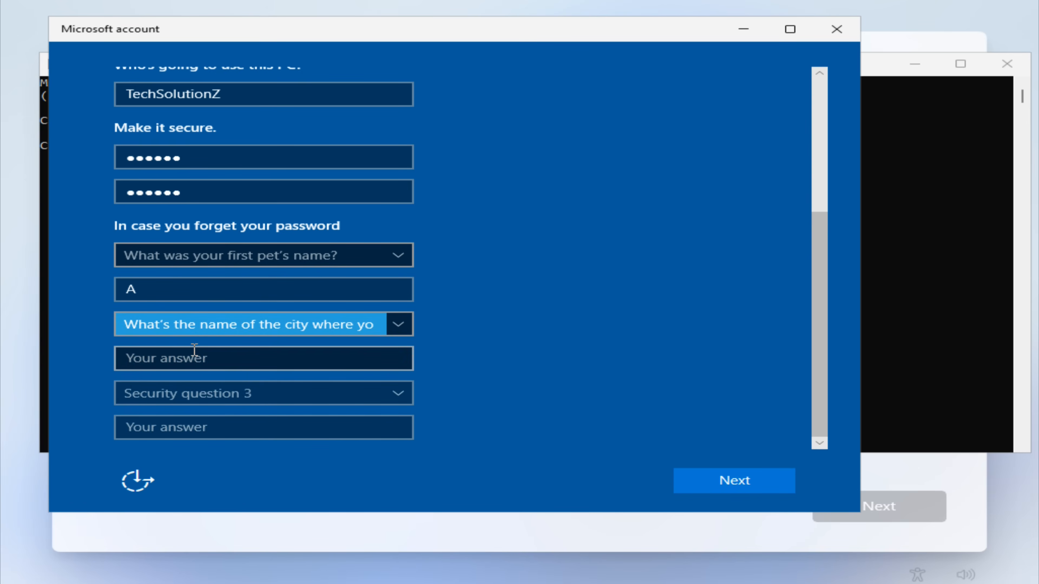
pyautogui.write('B')
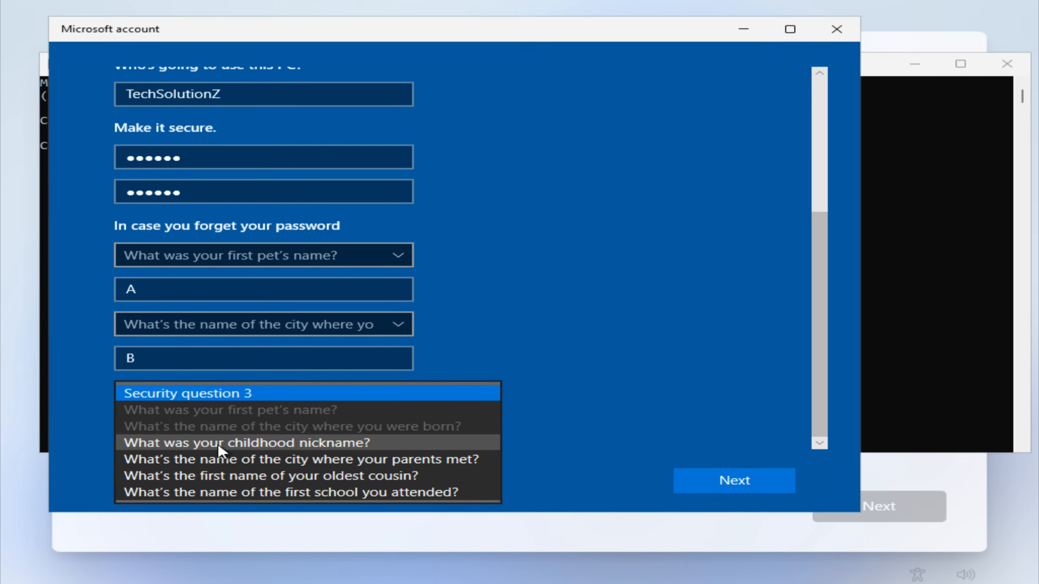
pyautogui.click(220, 442)
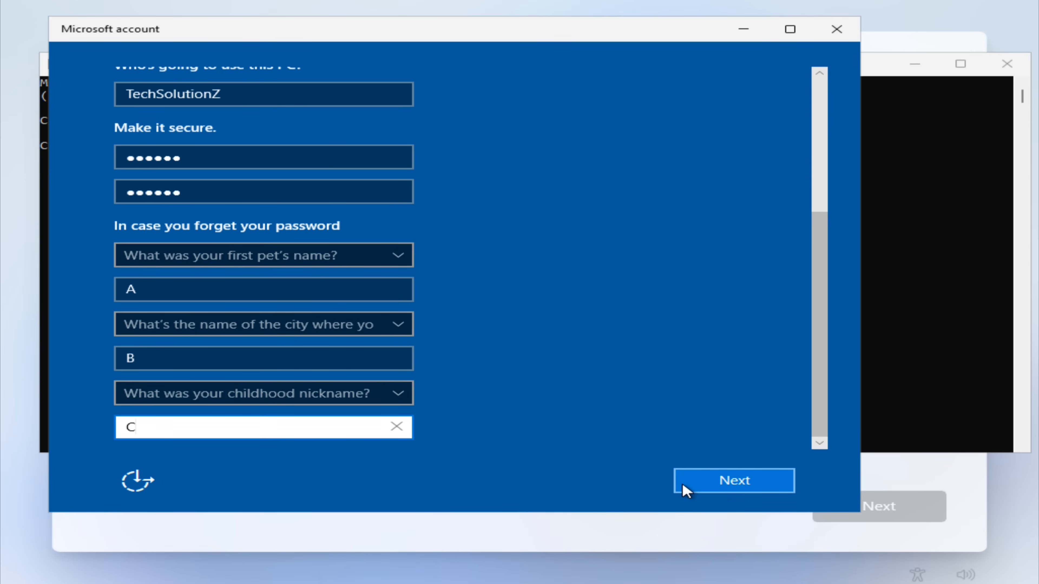
pyautogui.click(733, 480)
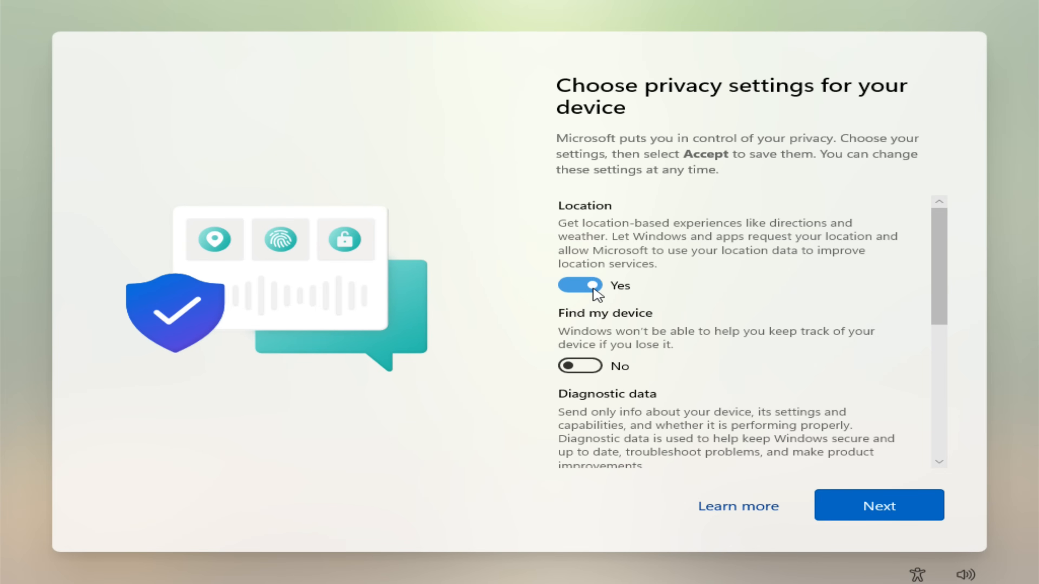
# Review the privacy toggles with Location on and Find my device off, and accept them.
pyautogui.scroll(-3)
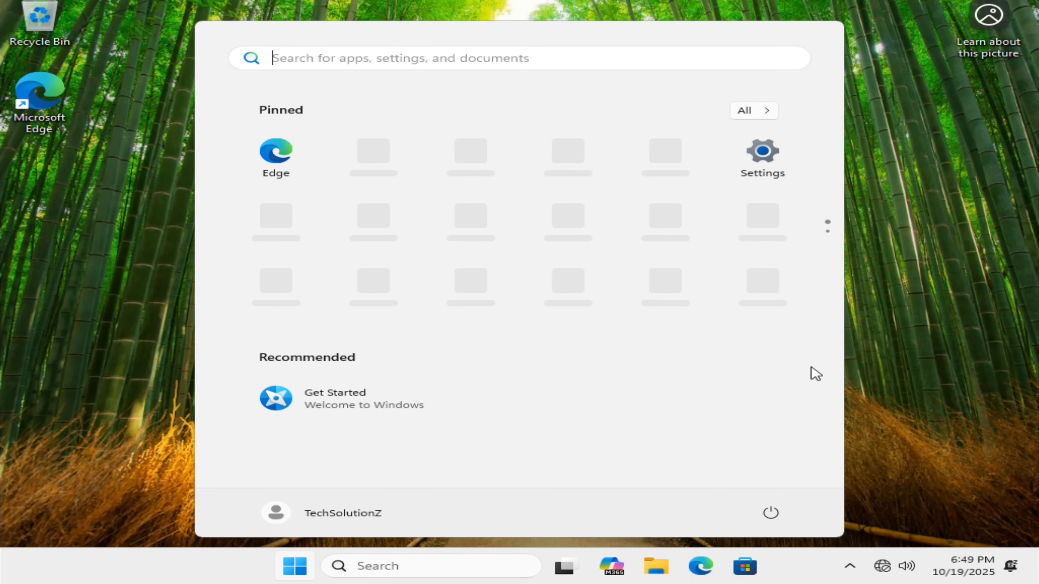
pyautogui.moveTo(312, 512)
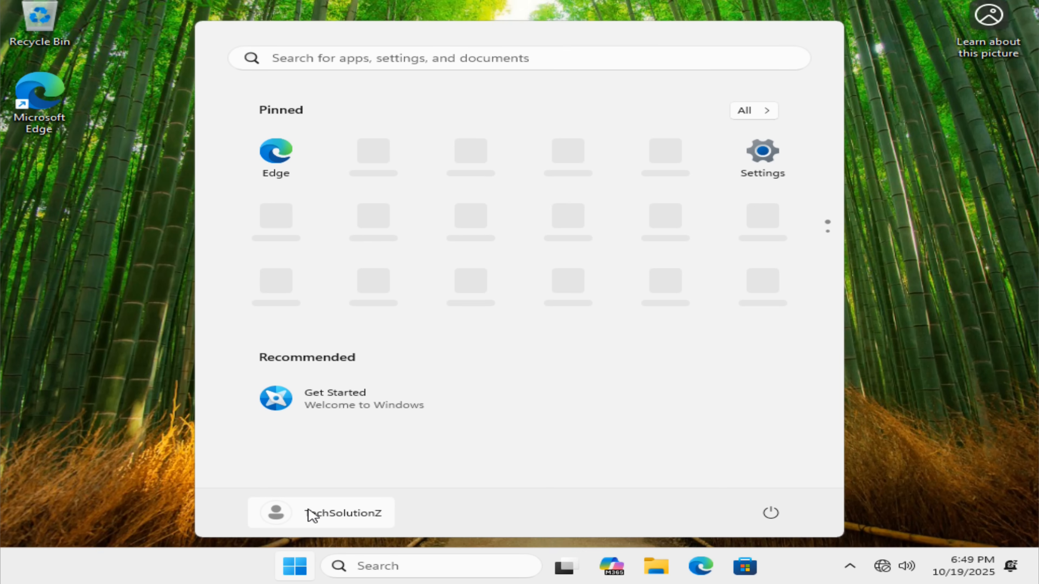
# Check in Start that TechSolutionZ is signed in as a Local account.
pyautogui.click(320, 513)
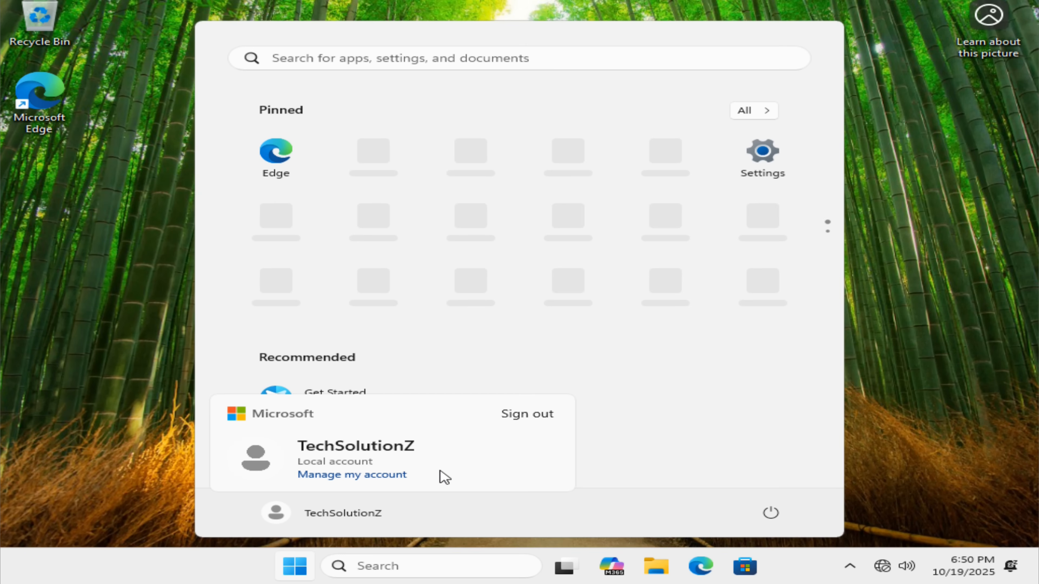
pyautogui.moveTo(623, 292)
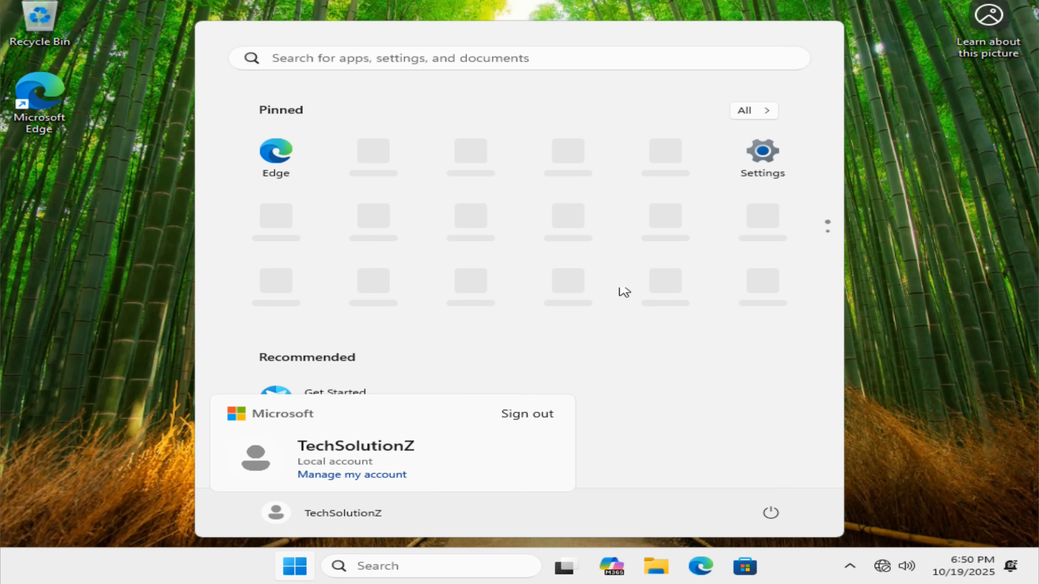
pyautogui.moveTo(775, 176)
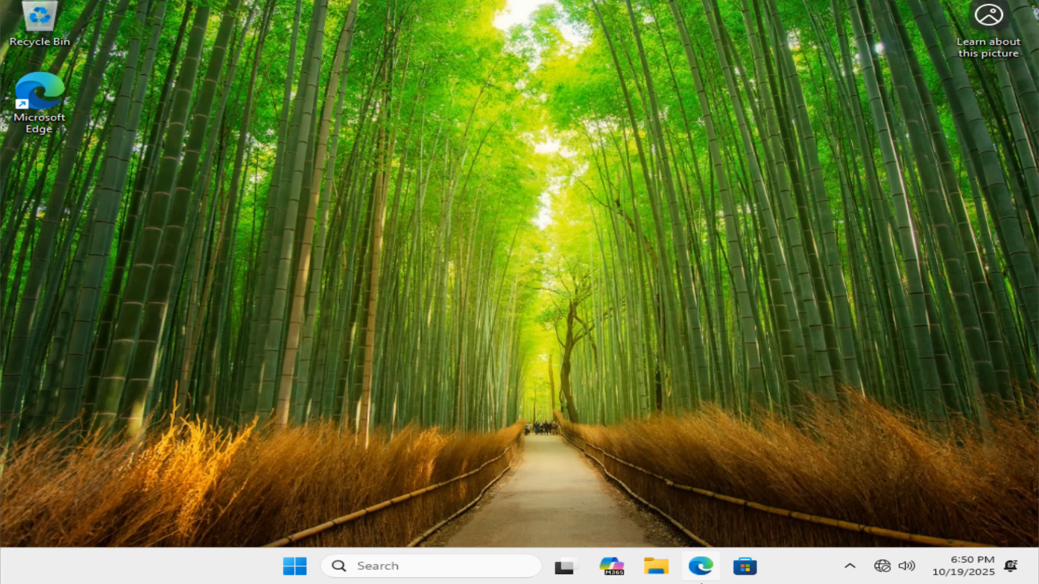
pyautogui.moveTo(701, 567)
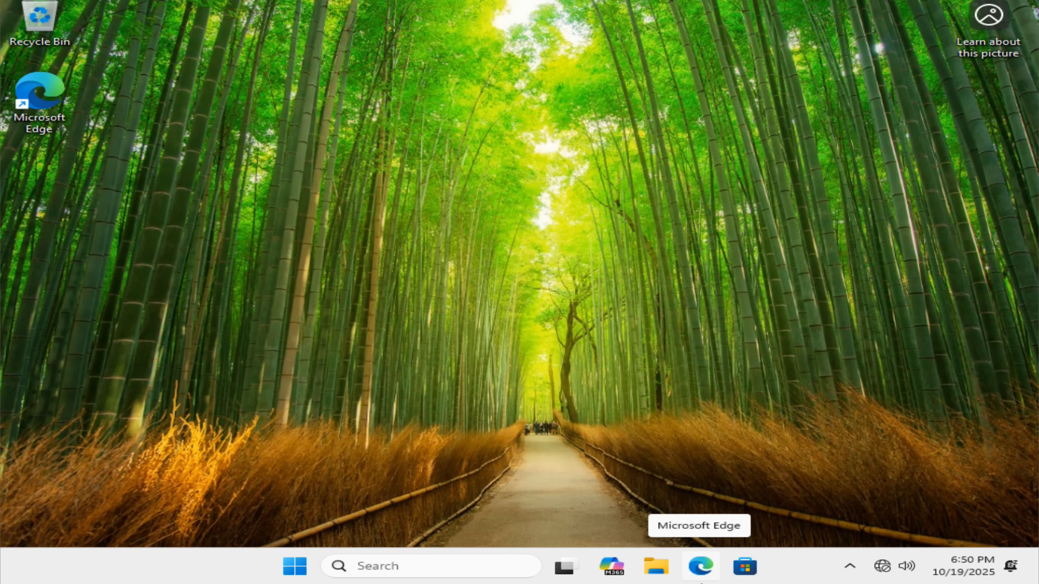